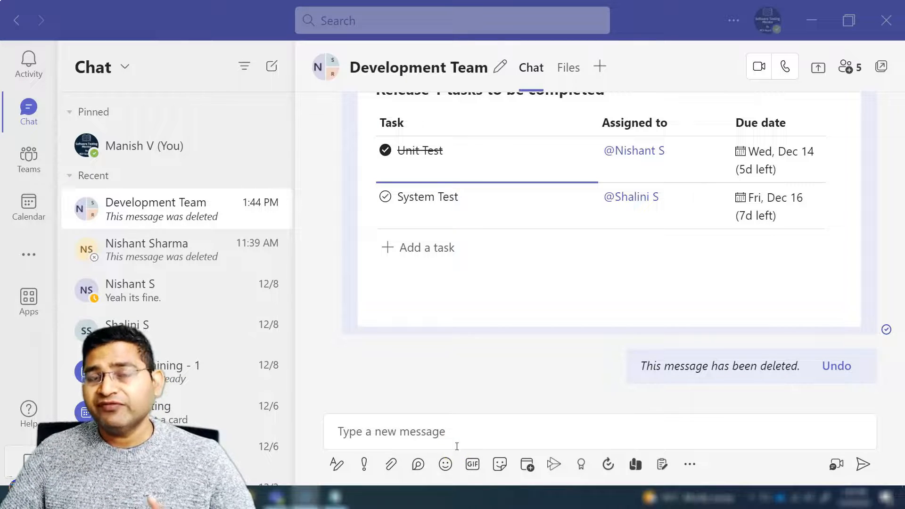
mouse_move(472, 264)
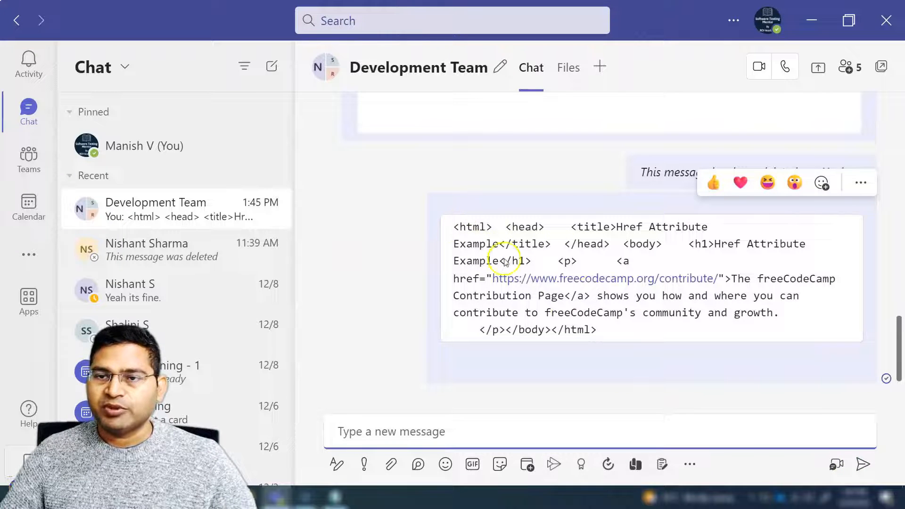
left_click_drag(454, 226, 596, 330)
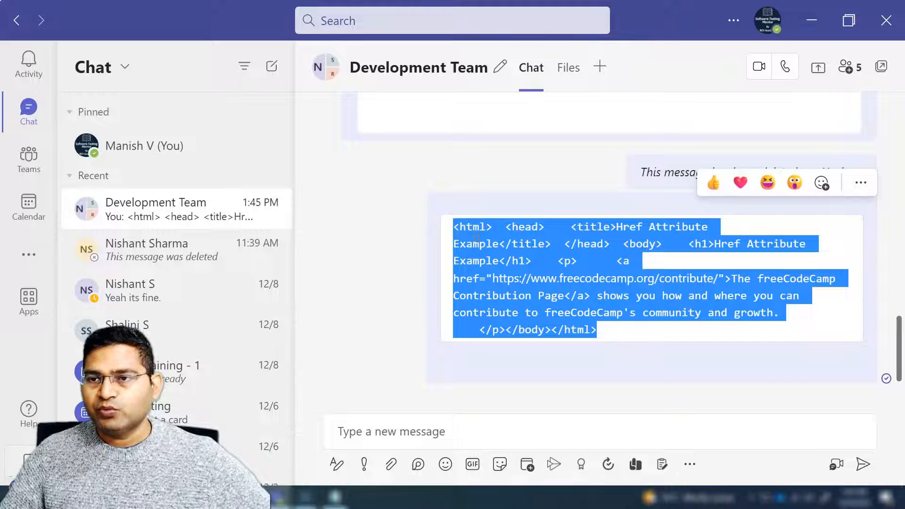
left_click(634, 338)
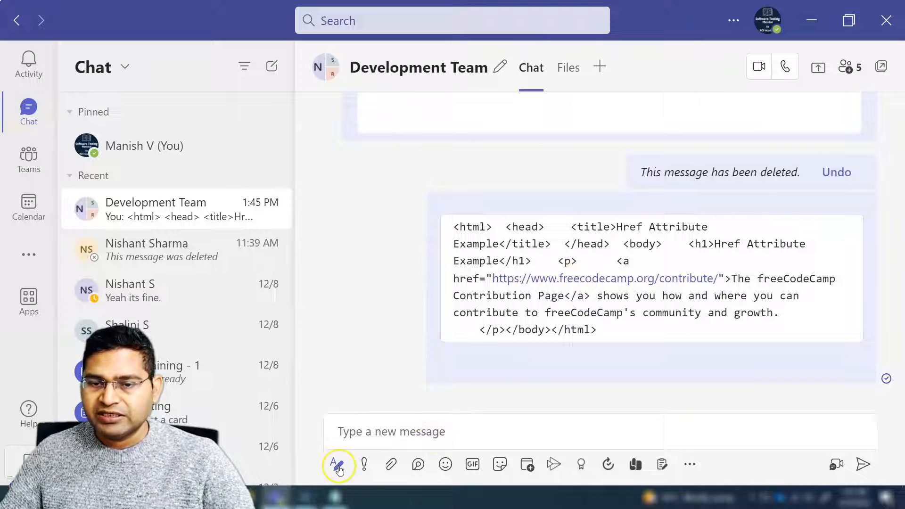
- Start a new code snippet from the message box's formatting options
left_click(338, 463)
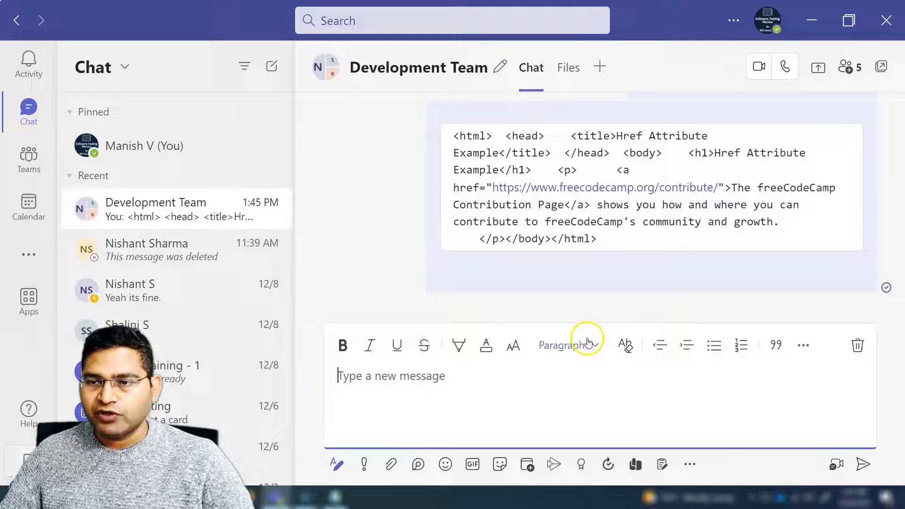
mouse_move(802, 345)
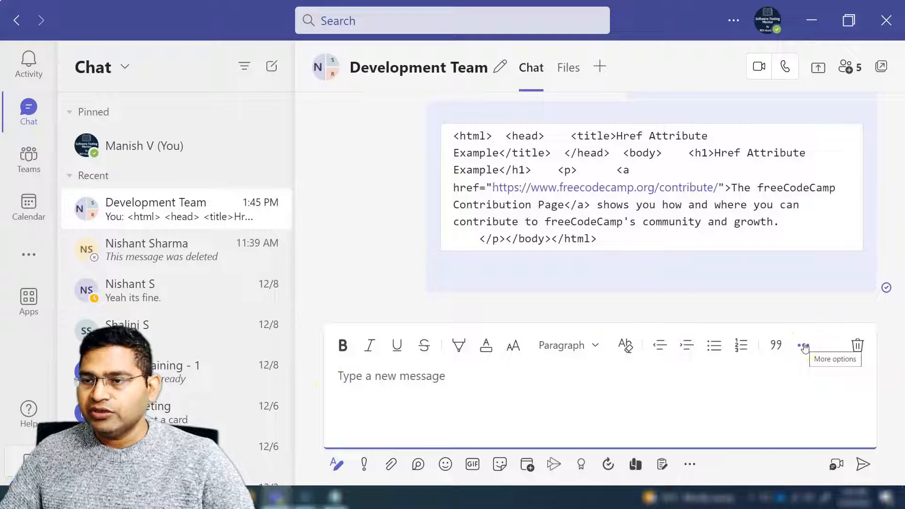
left_click(804, 346)
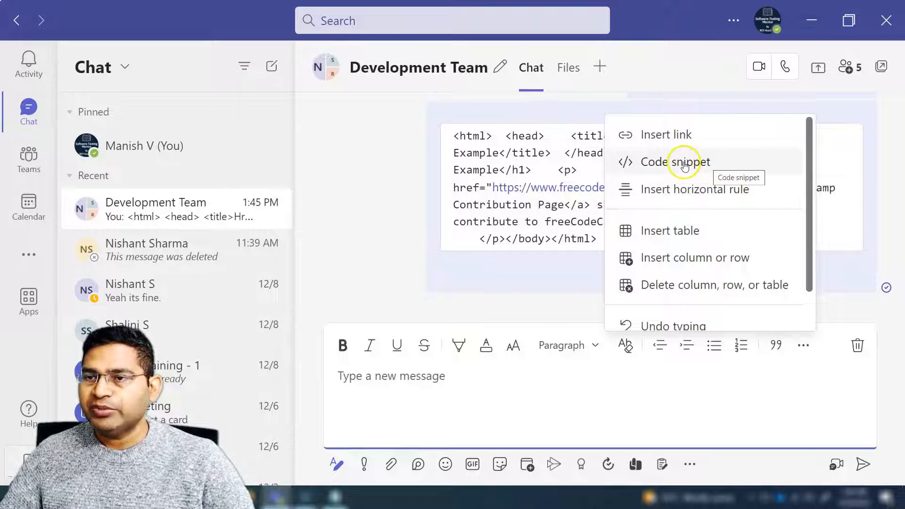
left_click(673, 162)
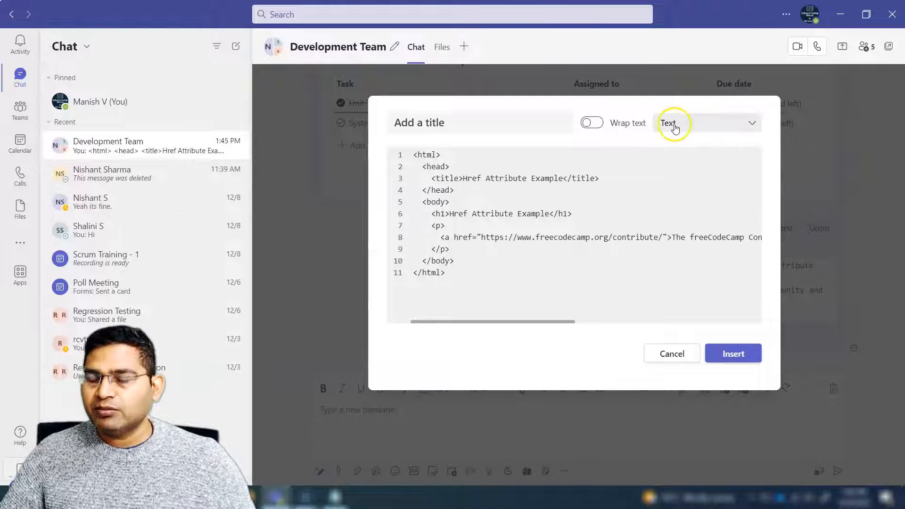
mouse_move(539, 226)
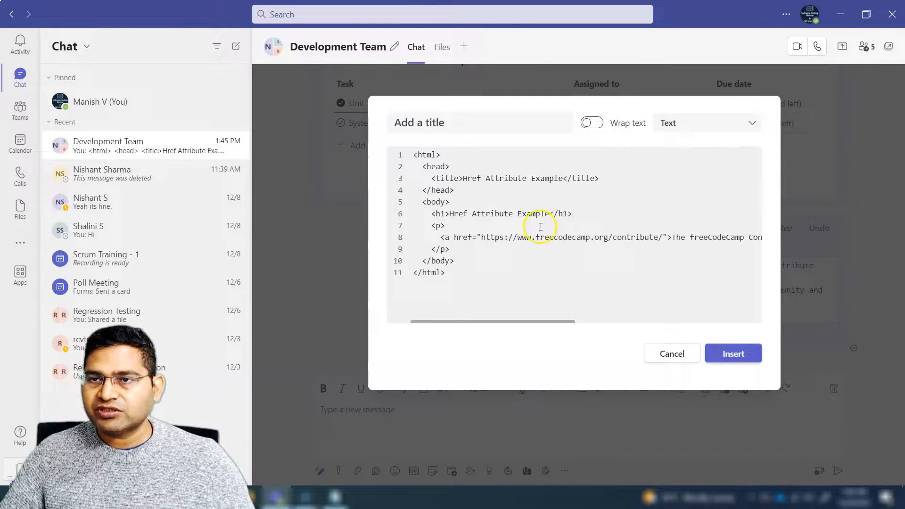
- Set snippet language to HTML, enable Wrap text, title it 'Sample code', and insert
left_click(704, 123)
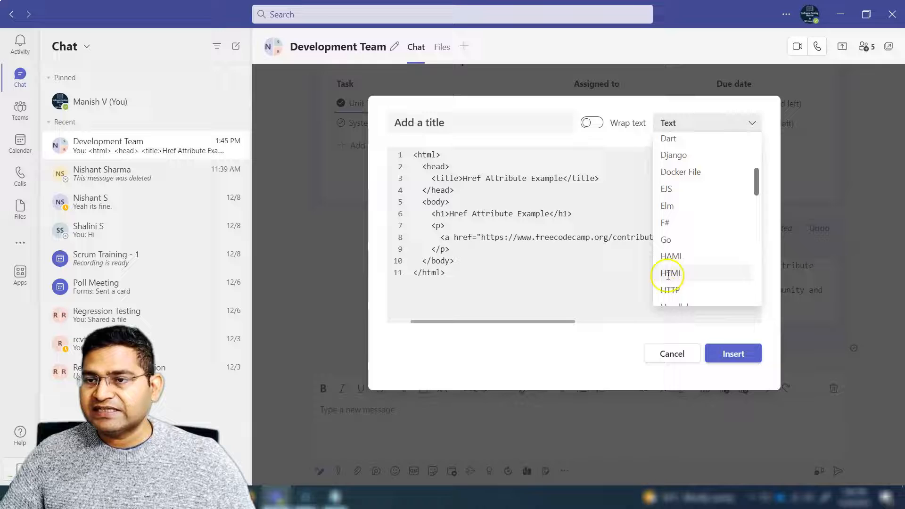
left_click(670, 273)
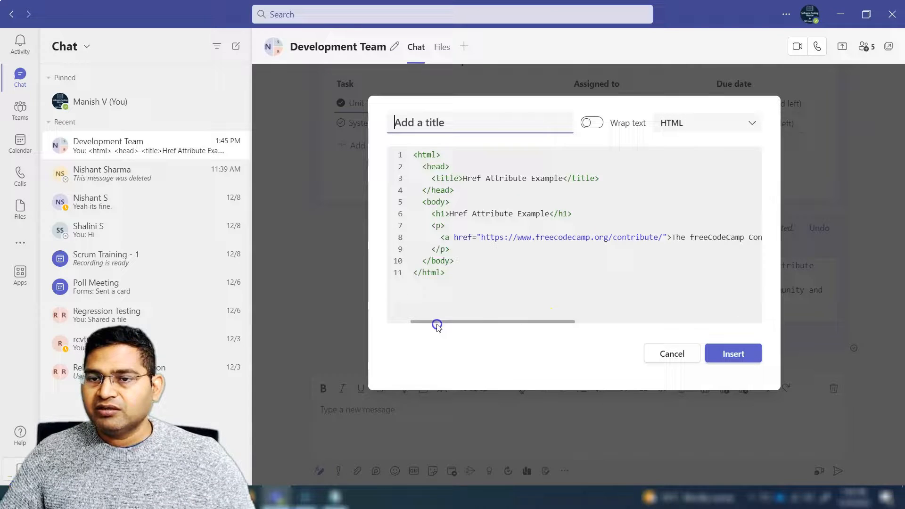
left_click(591, 123)
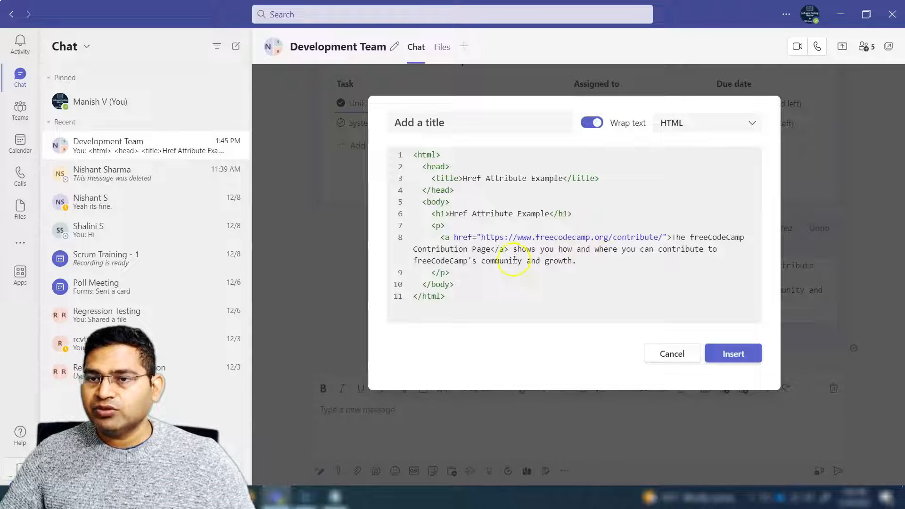
left_click(455, 122)
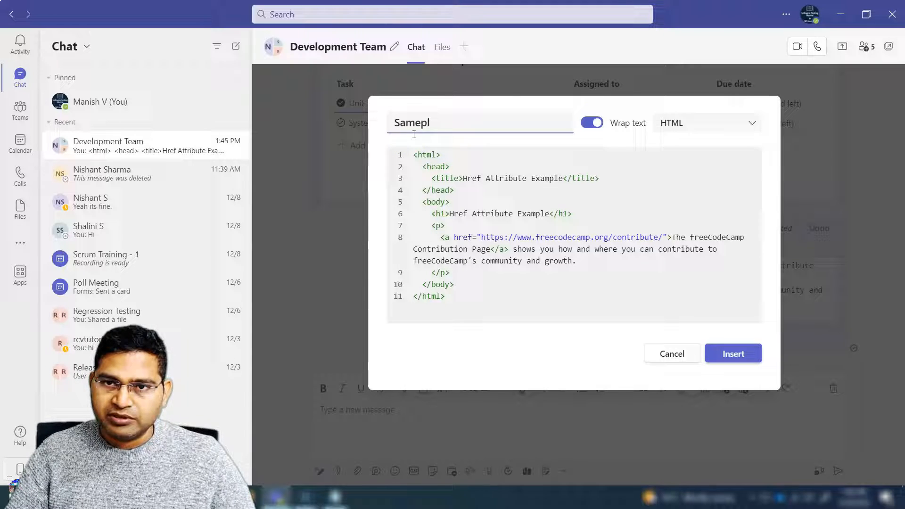
type("Sample code")
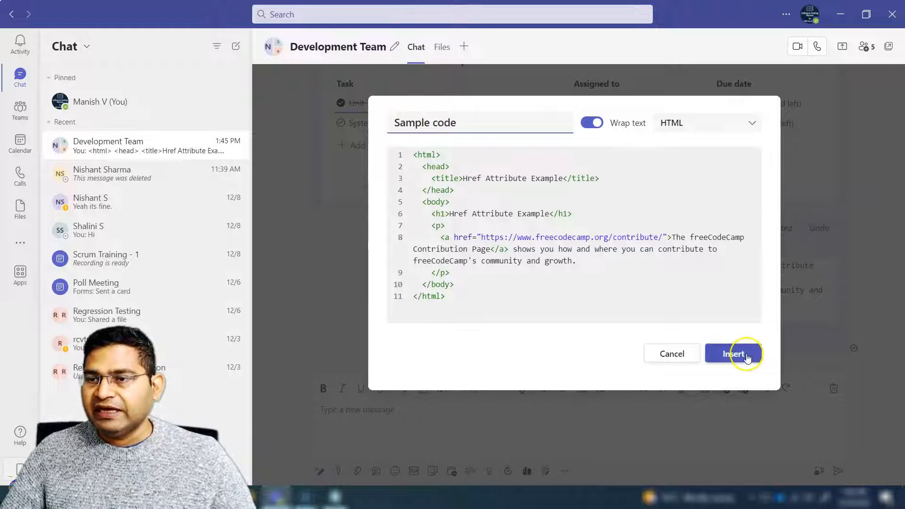
left_click(733, 353)
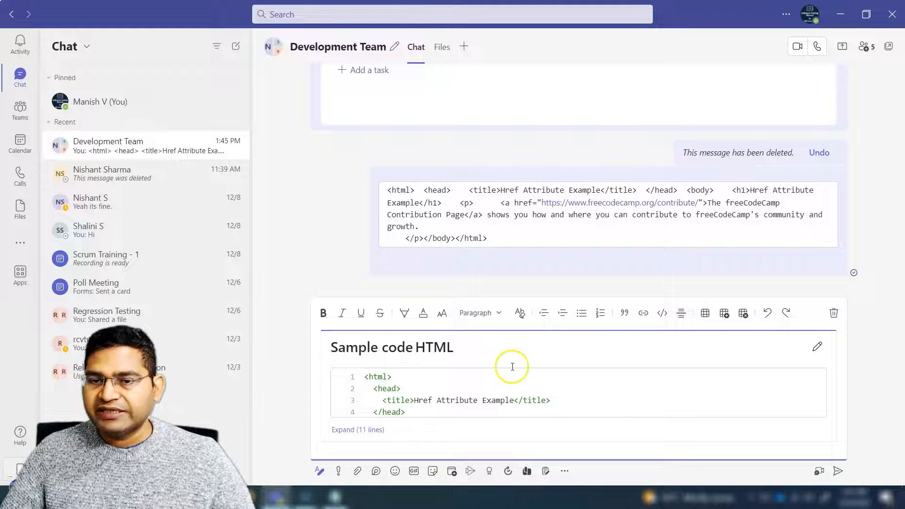
mouse_move(813, 466)
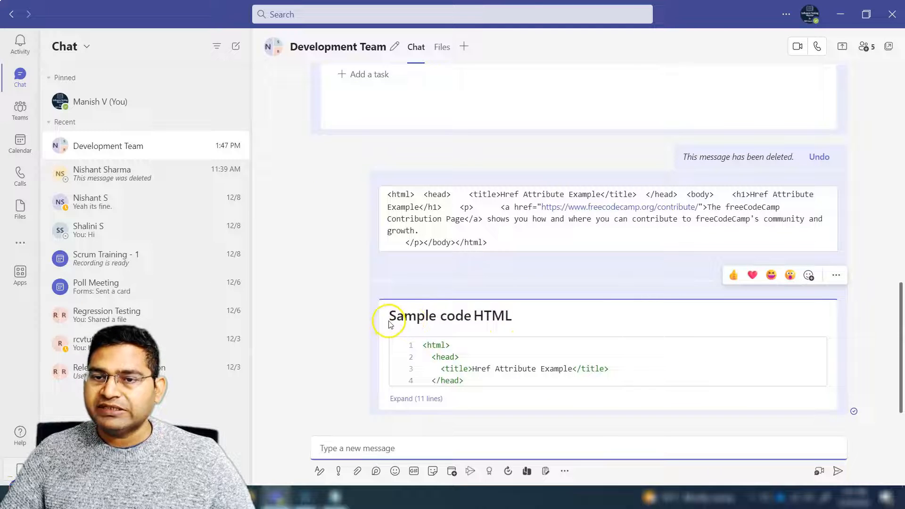
- Expand the sent Sample code snippet to all 11 lines, highlighting and deselecting the code
left_click_drag(435, 218, 486, 242)
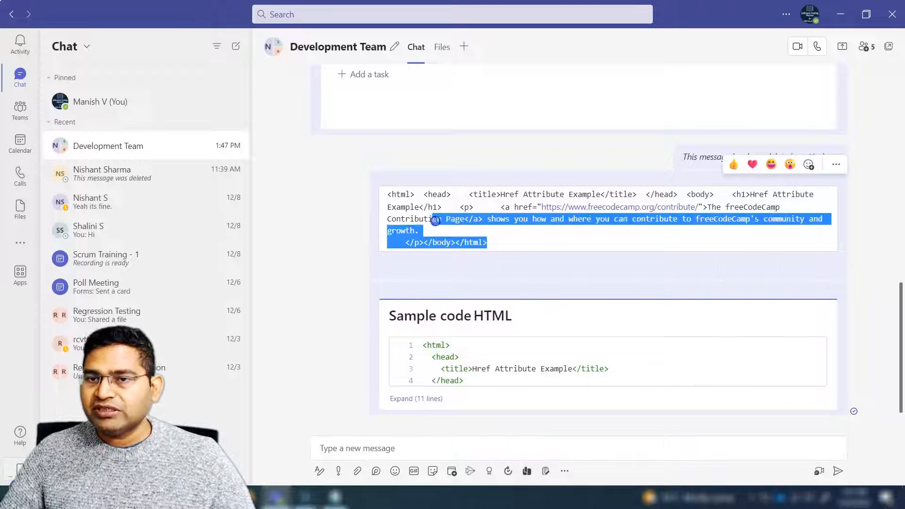
left_click(512, 256)
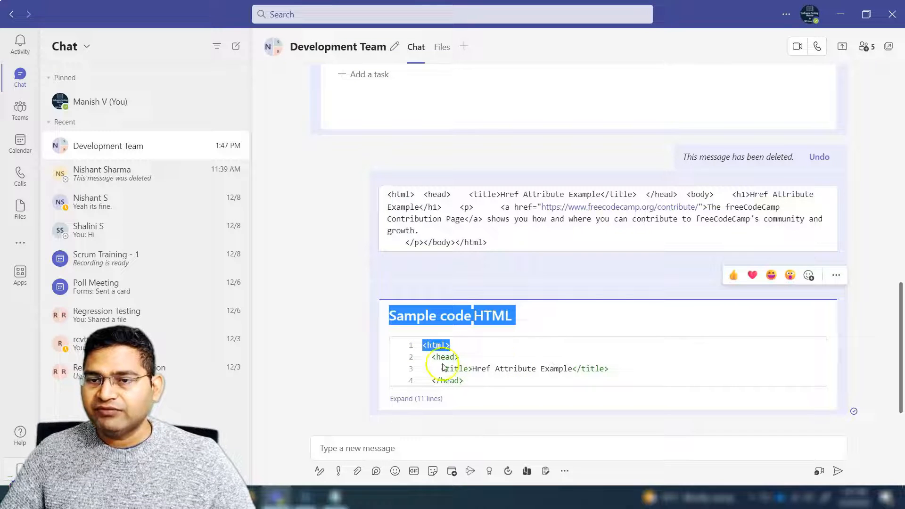
left_click(416, 398)
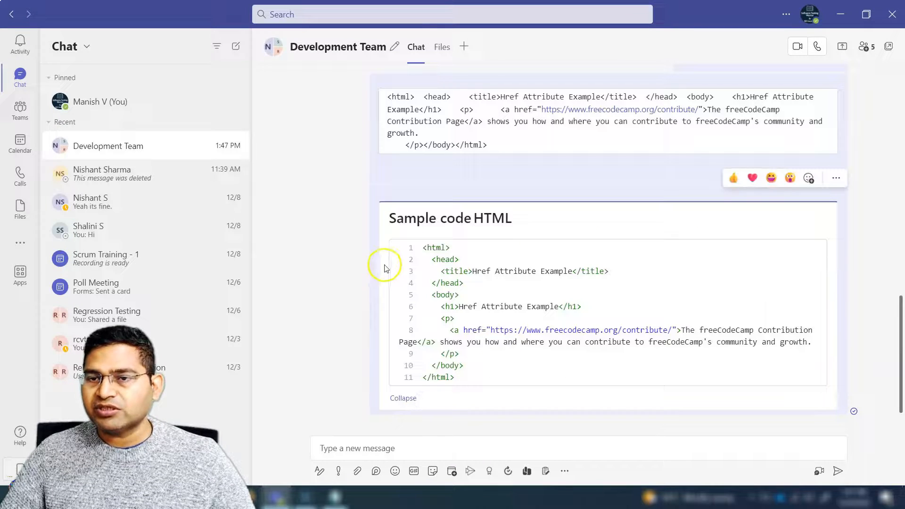
left_click_drag(422, 247, 476, 377)
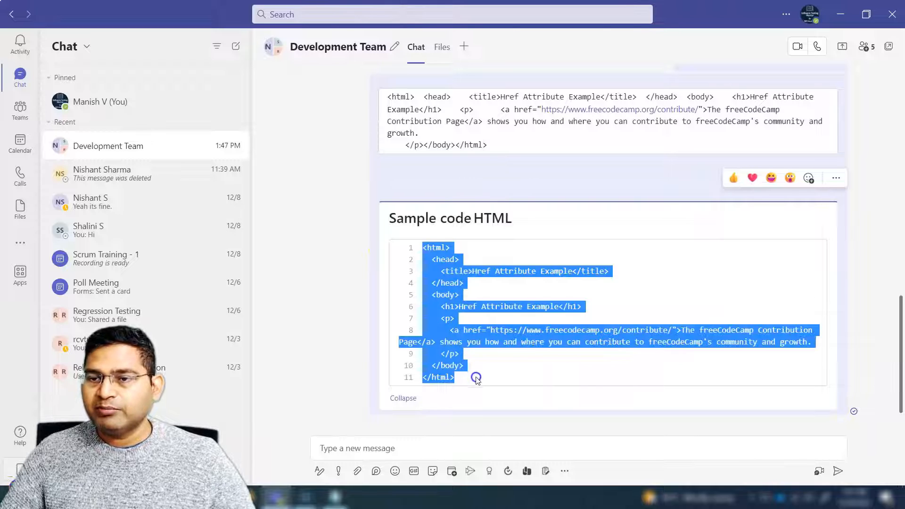
left_click(512, 372)
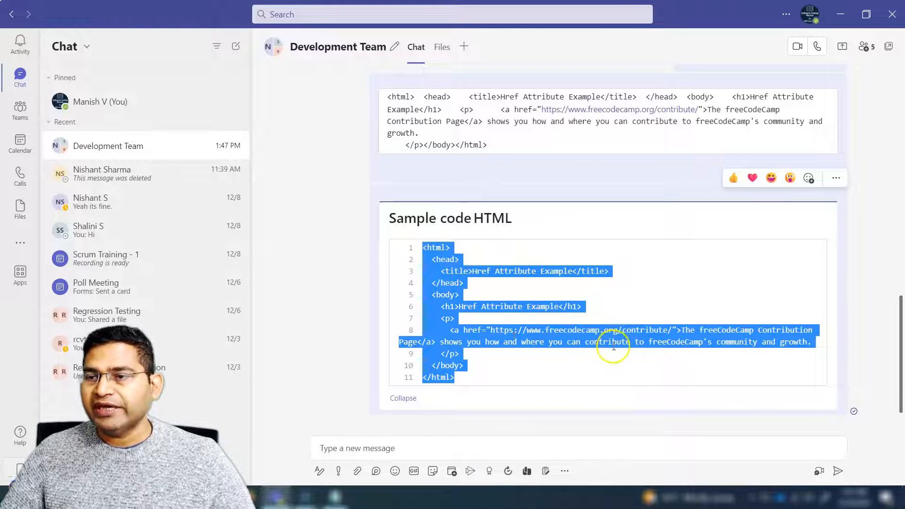
left_click(634, 295)
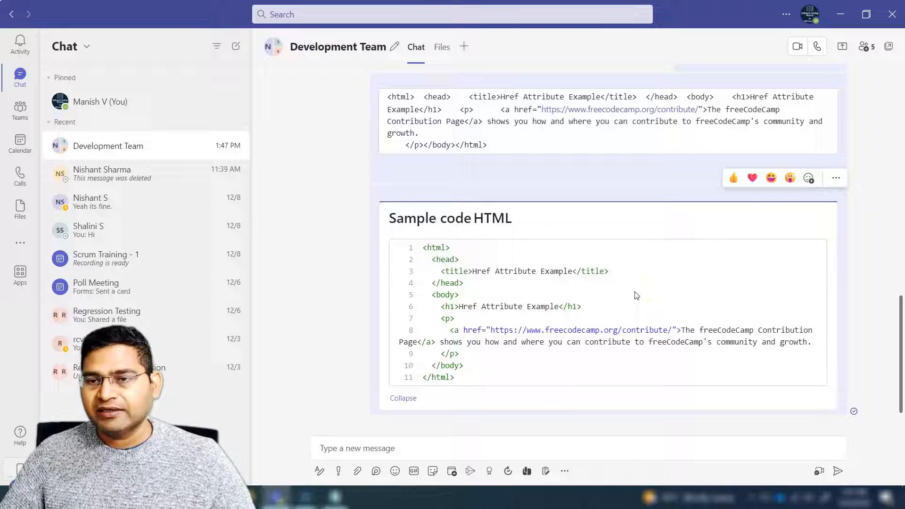
left_click_drag(456, 306, 454, 377)
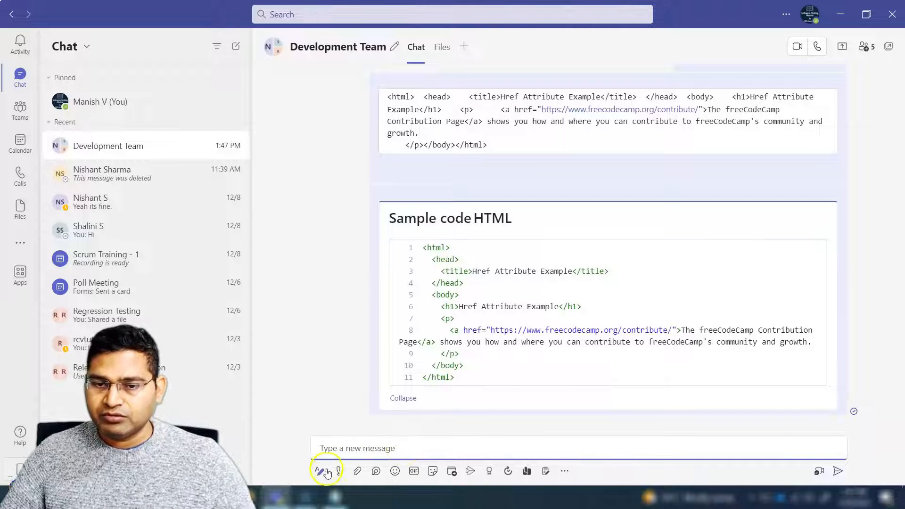
- Open a new blank code snippet editor from the formatting options
left_click(319, 471)
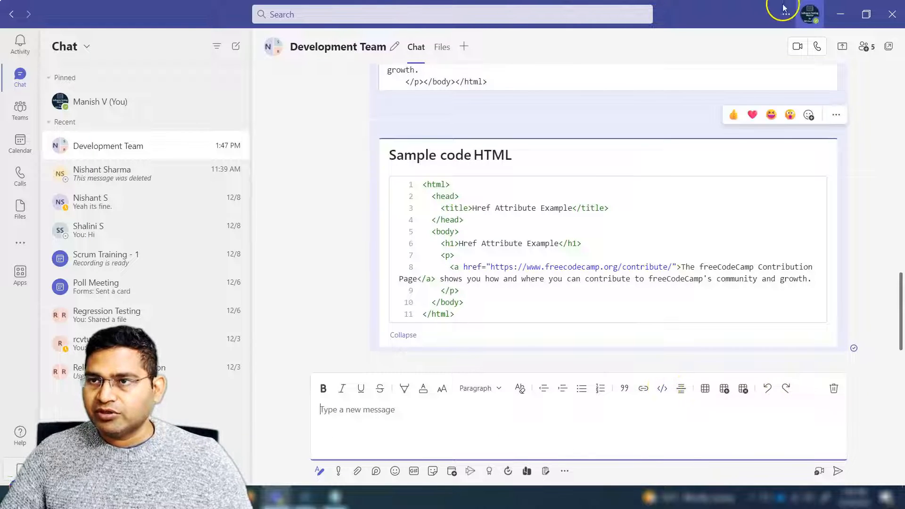
left_click(784, 13)
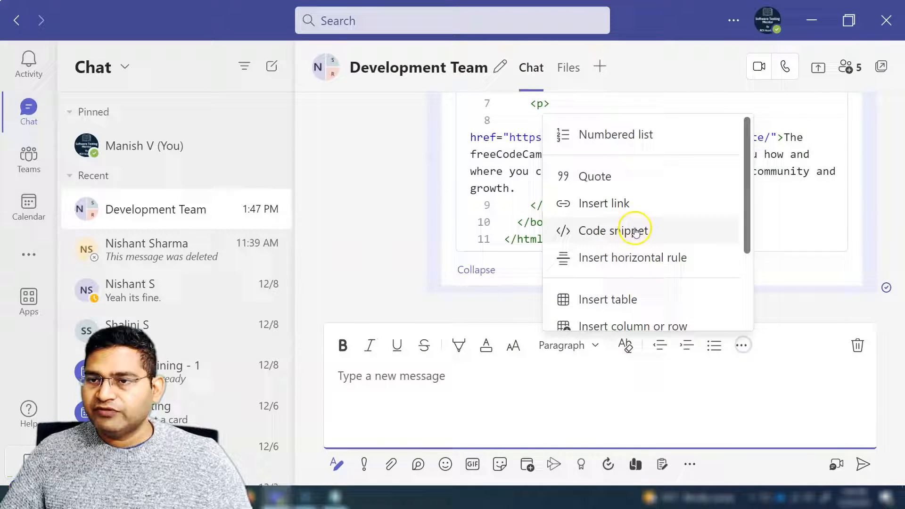
left_click(619, 230)
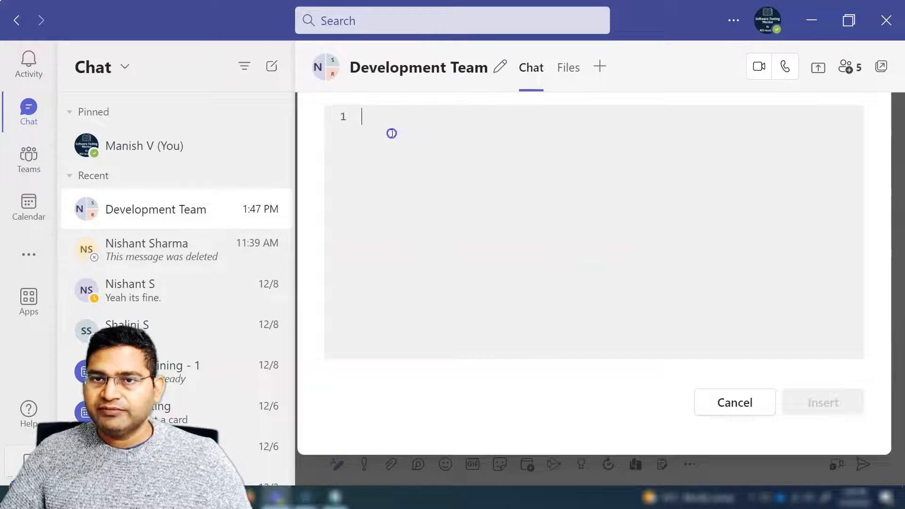
- Browse the snippet's language dropdown, scrolling through the supported languages
left_click(728, 98)
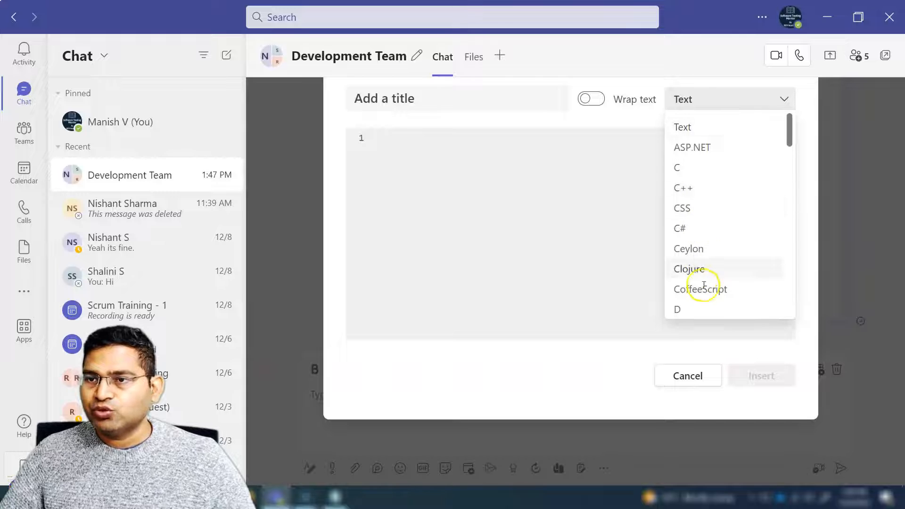
scroll("down", 3)
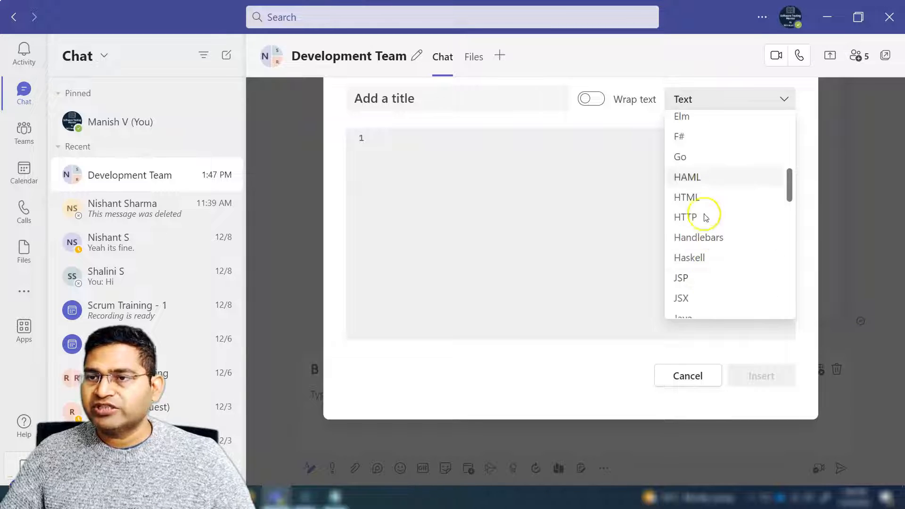
scroll("down", 3)
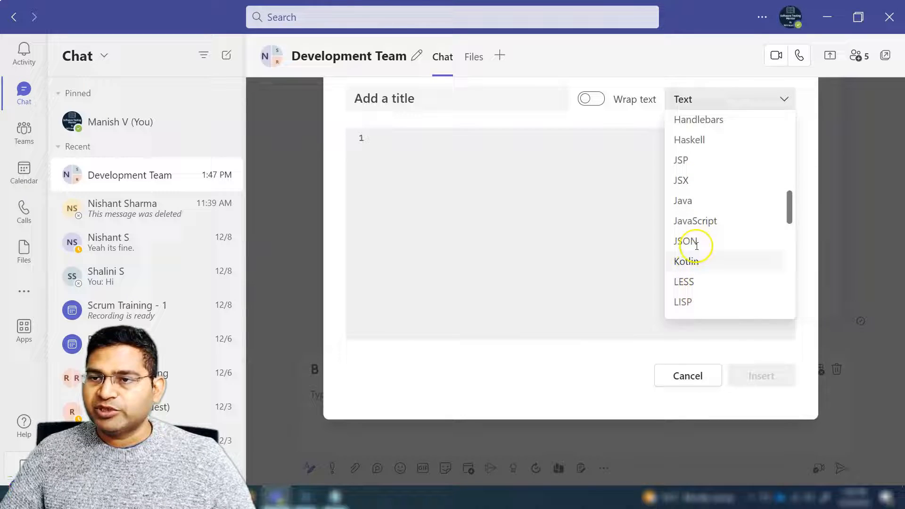
scroll("down", 3)
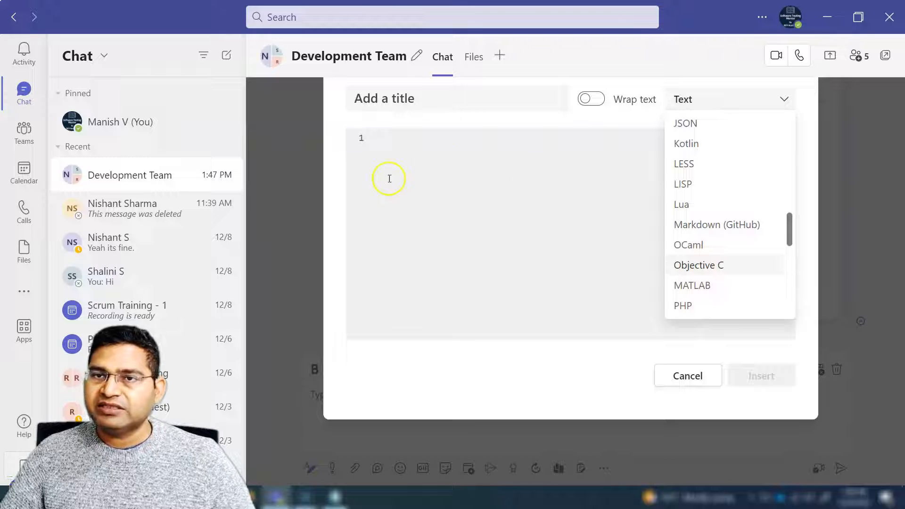